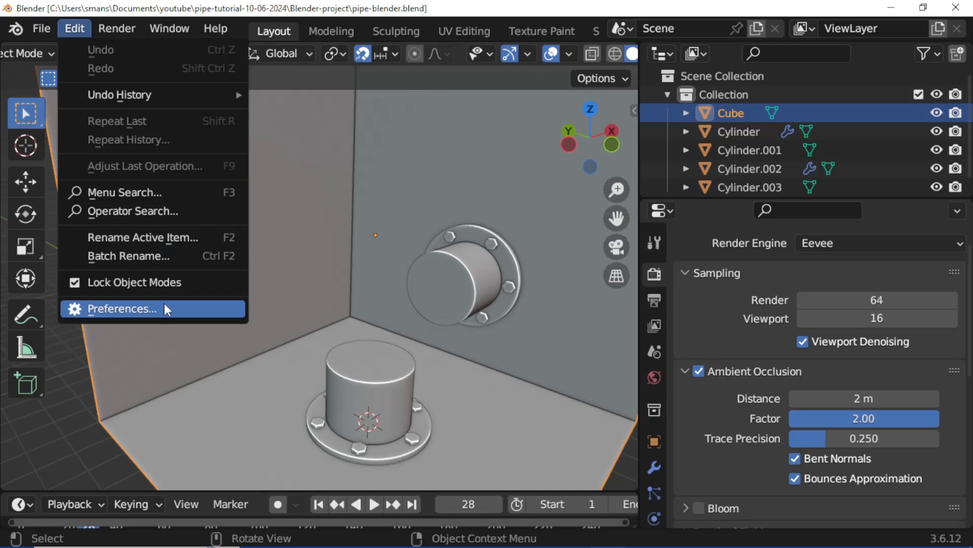
Enable the Mesh: LoopTools add-on found by searching 'loop', then close Preferences
click(122, 309)
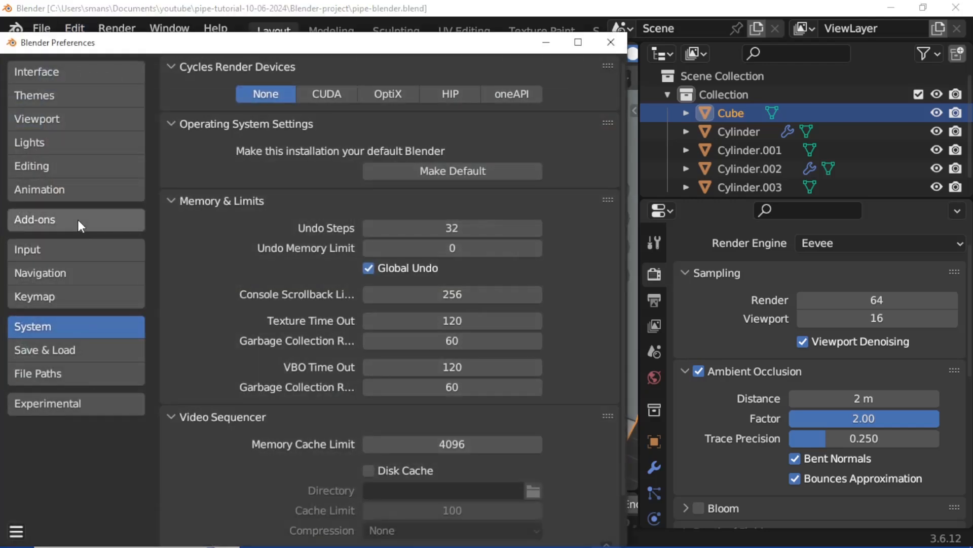
click(34, 219)
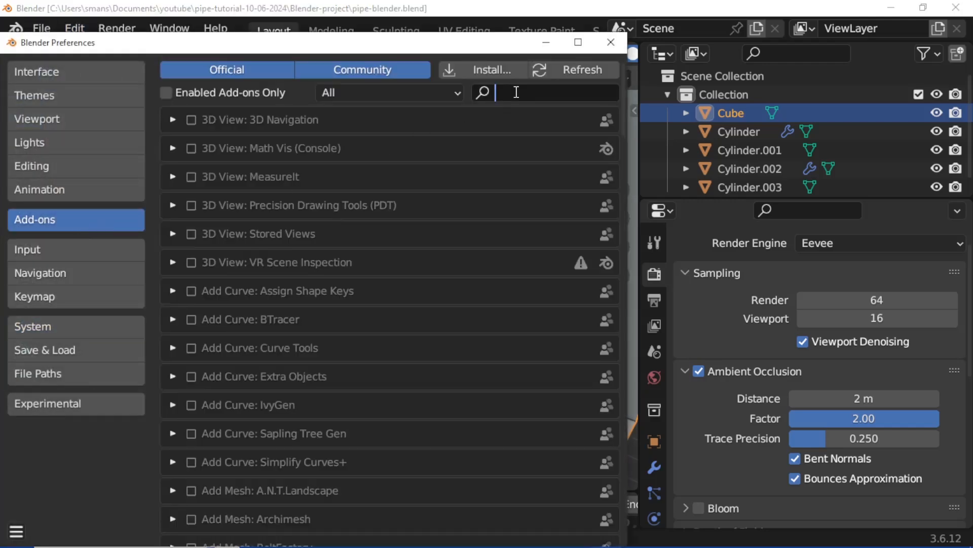
text(looptool)
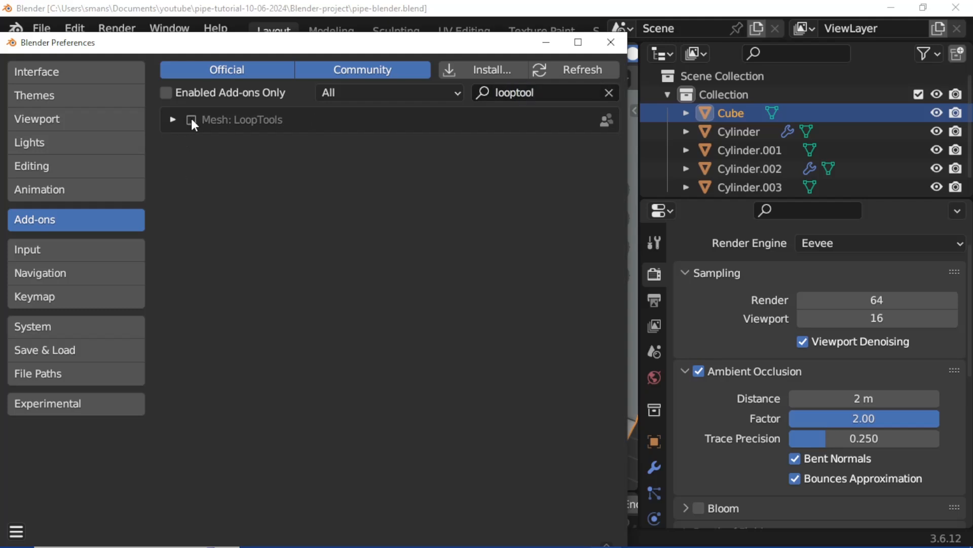
click(191, 120)
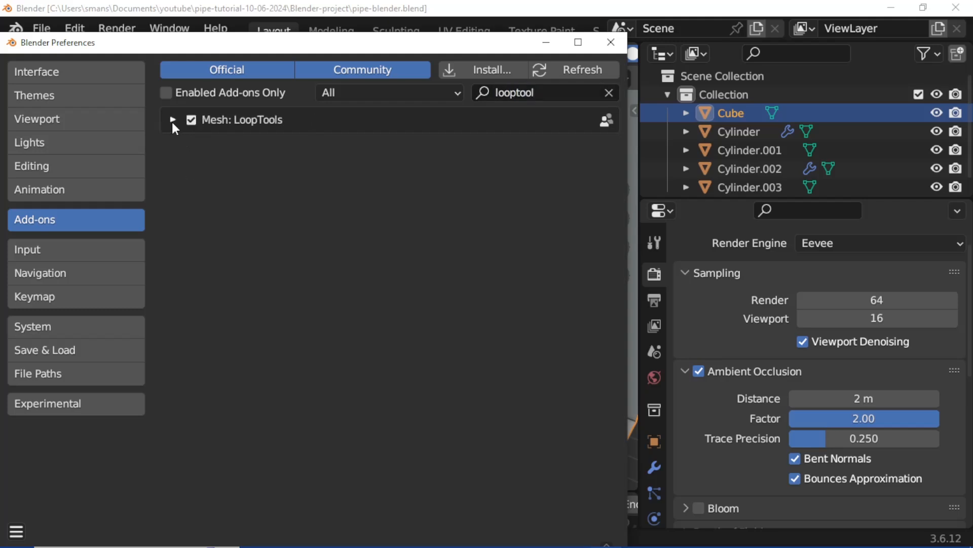
click(173, 120)
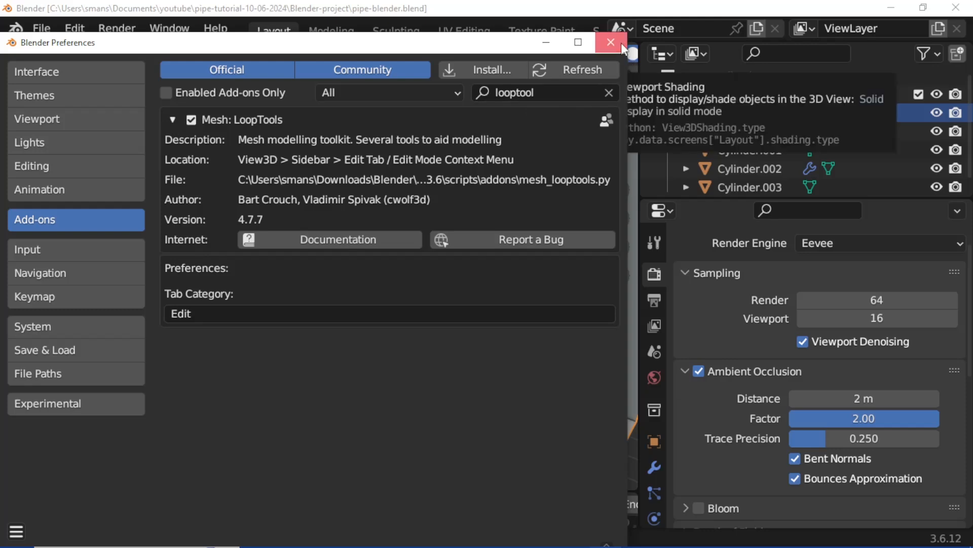
click(610, 43)
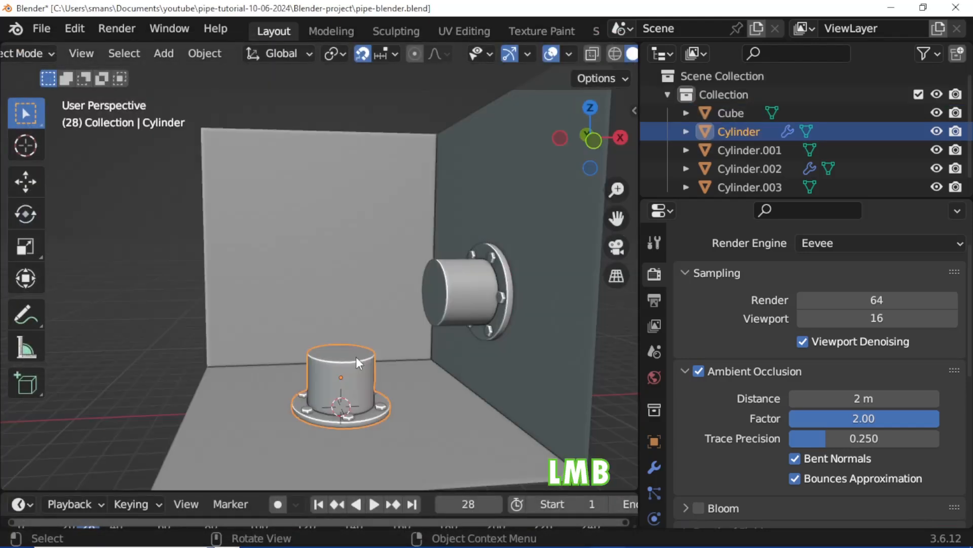
Apply all transforms to both flange cylinders and join them into one object
click(204, 52)
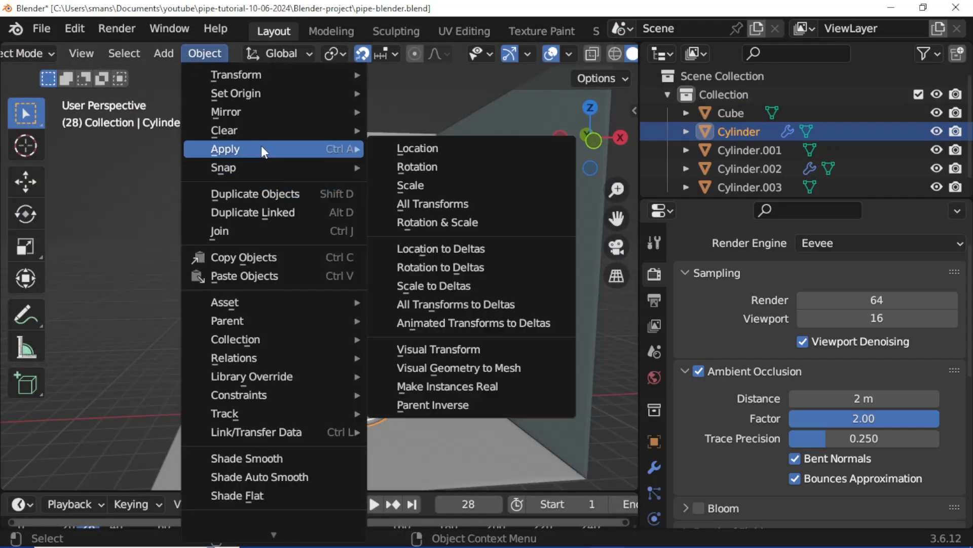
mouse_move(433, 204)
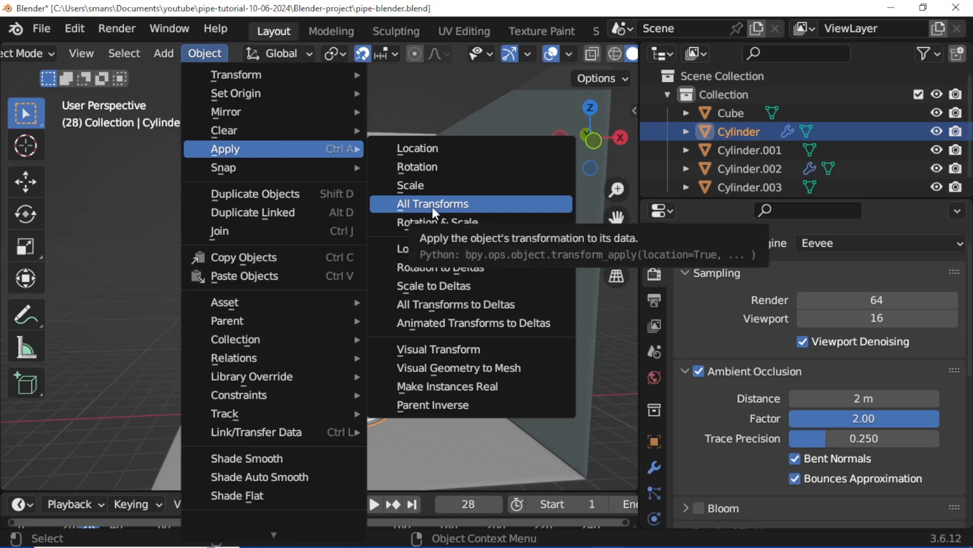
click(433, 204)
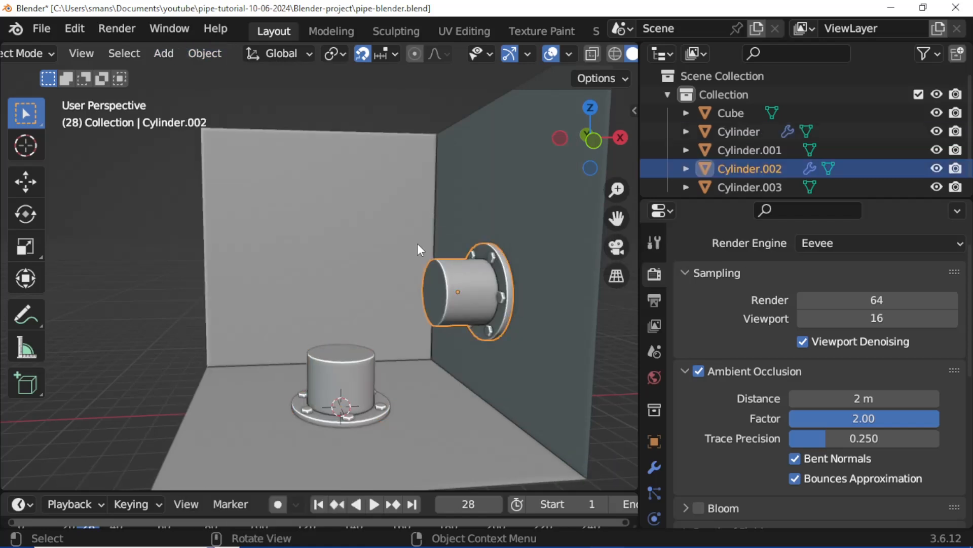
click(204, 53)
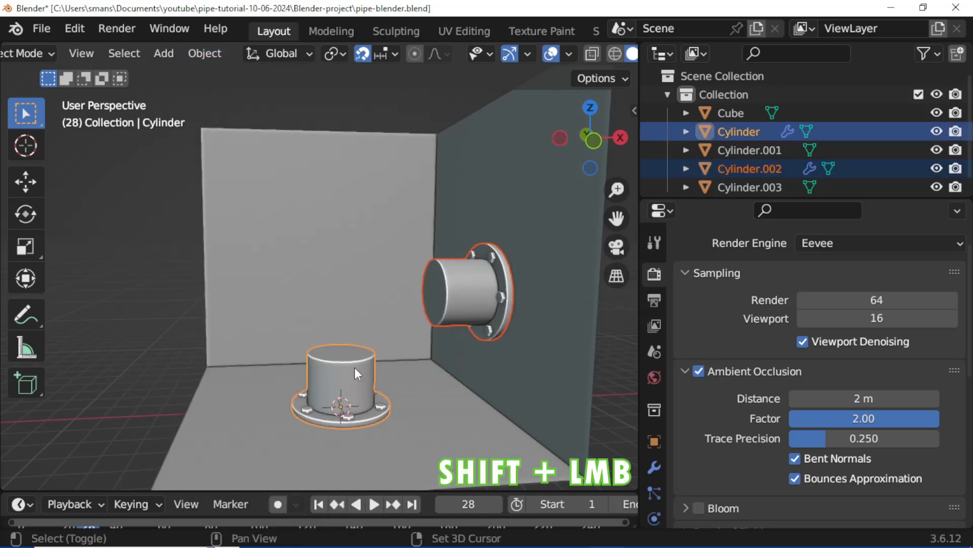
right_click(357, 372)
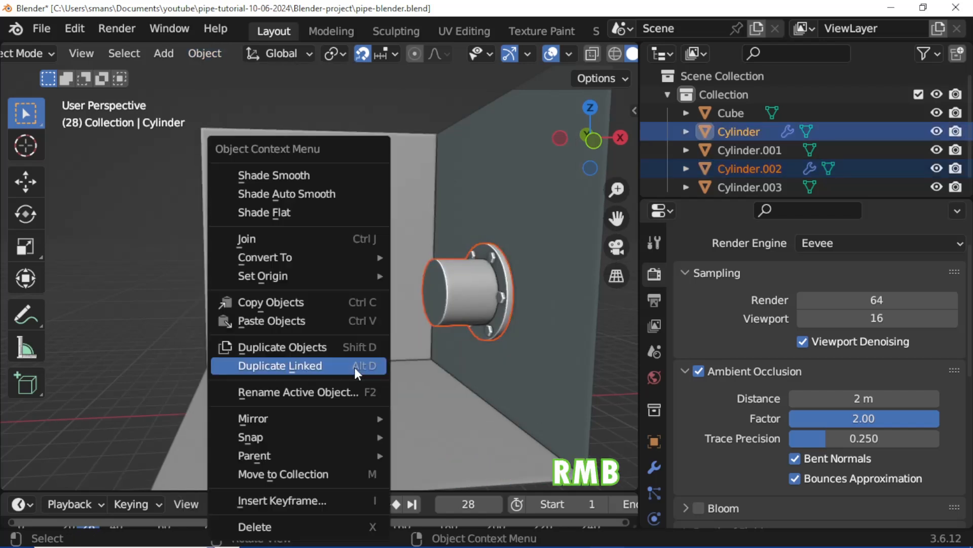
click(280, 365)
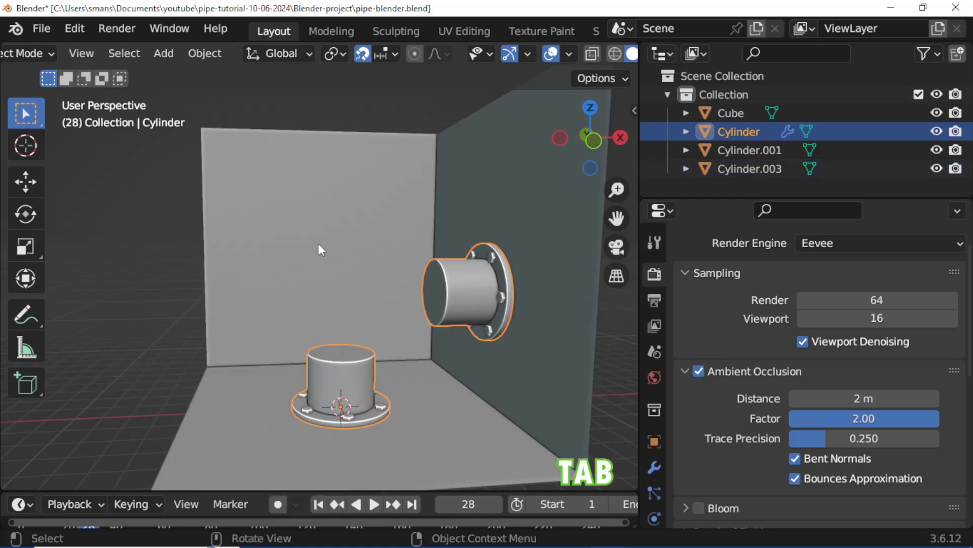
Bridge the two pipe openings into a curved elbow with LoopTools Bridge
key(Tab)
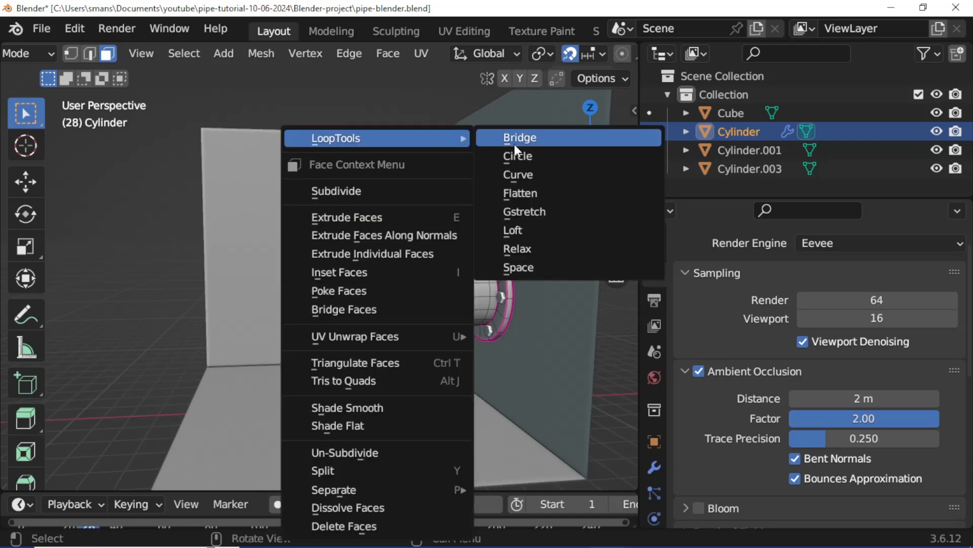
click(520, 137)
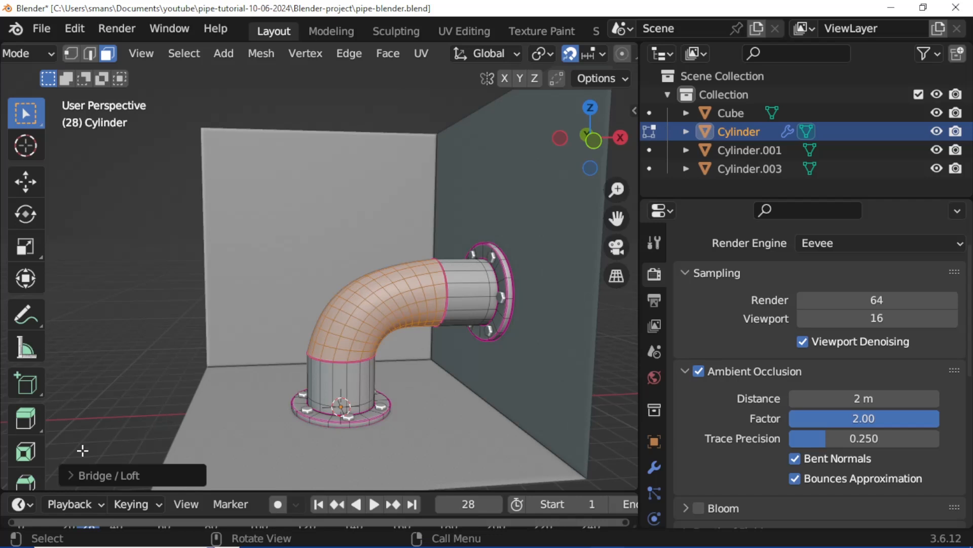
click(105, 475)
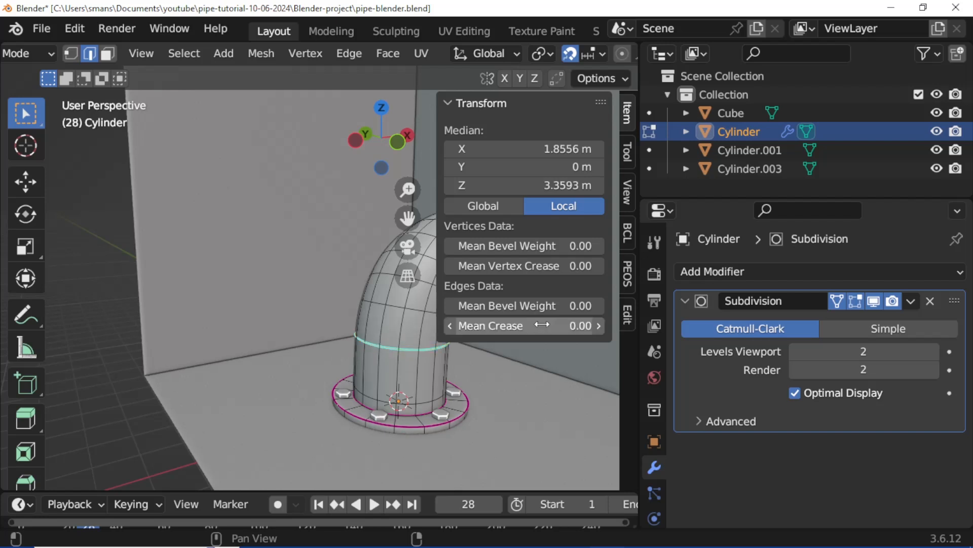
Return to Object Mode, hide the sidebar and shade the elbow pipe smooth
key(Tab)
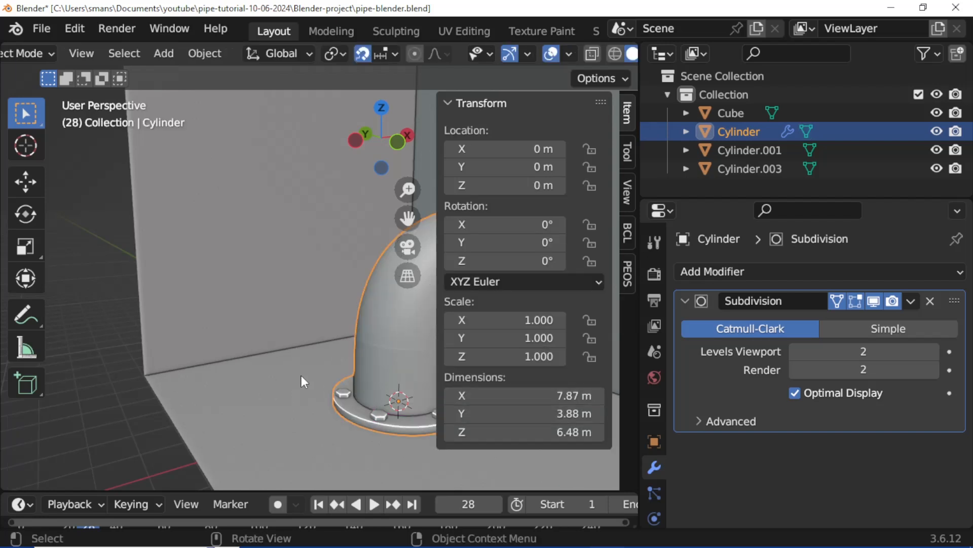
key(n)
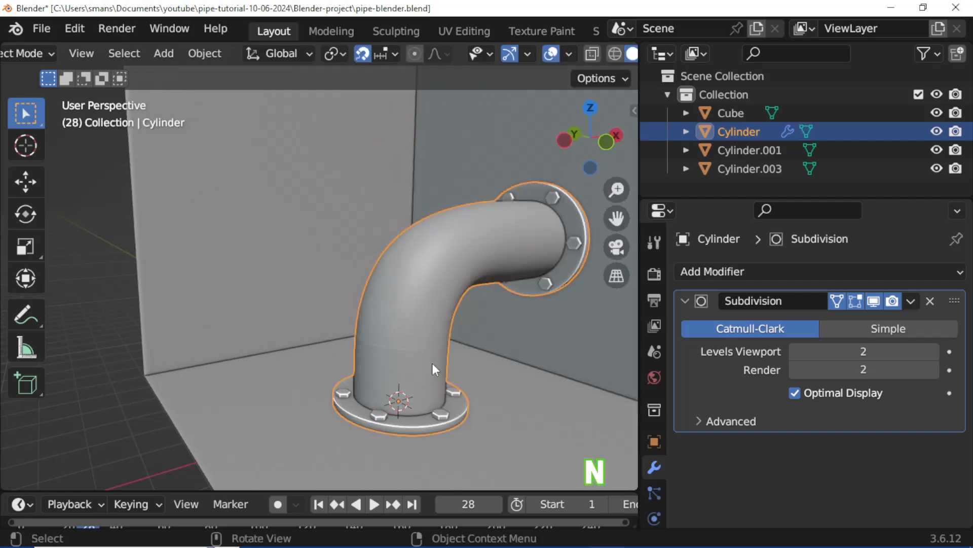
right_click(433, 370)
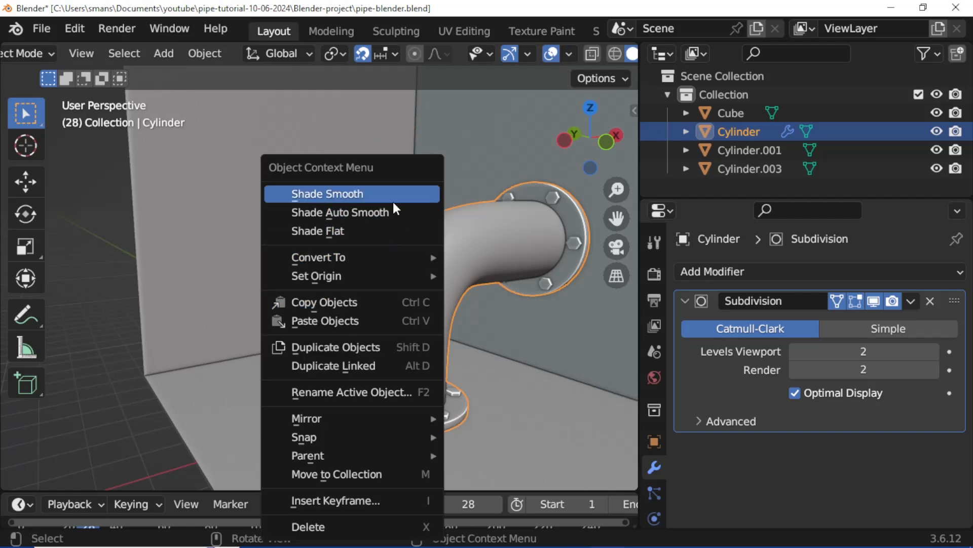
click(327, 193)
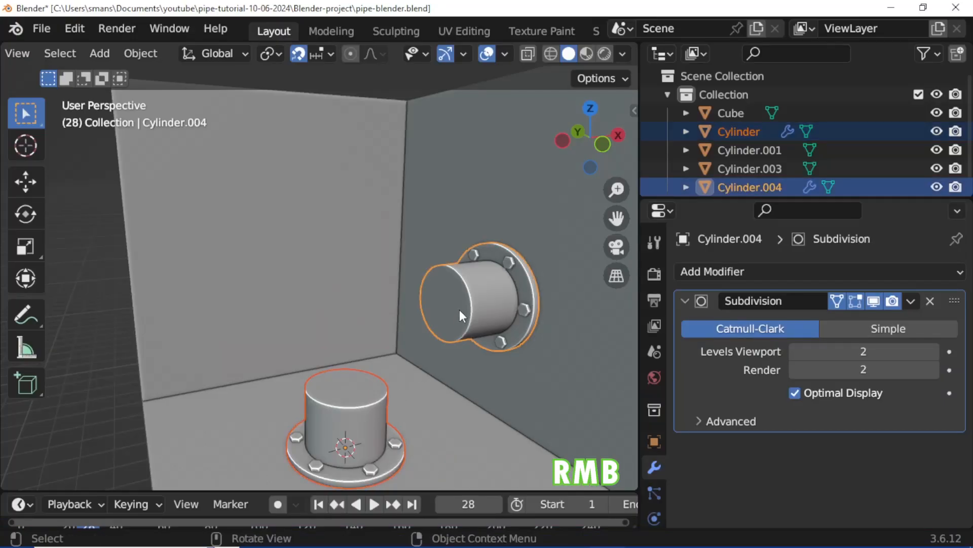
Delete the end-cap faces of the wall and floor pipe stubs on Cylinder.004
right_click(459, 314)
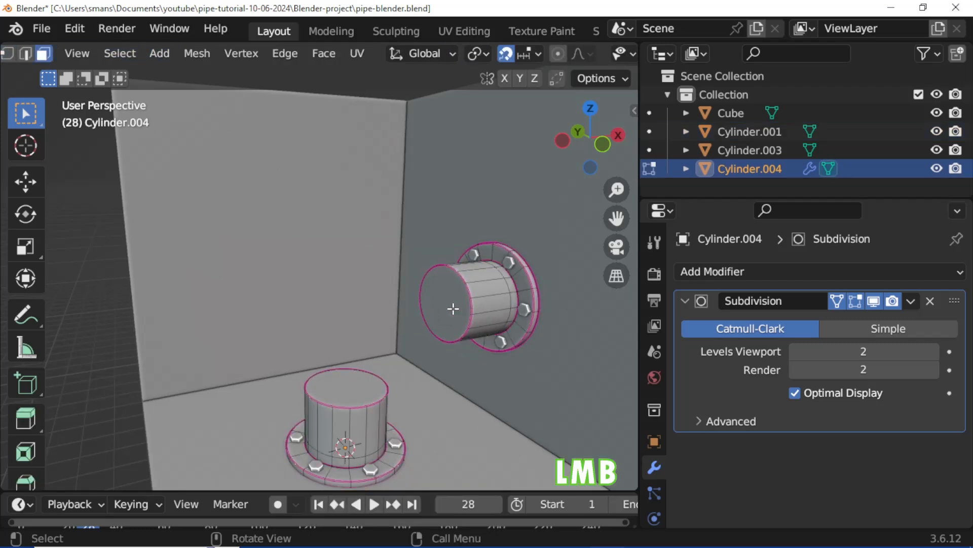
click(340, 391)
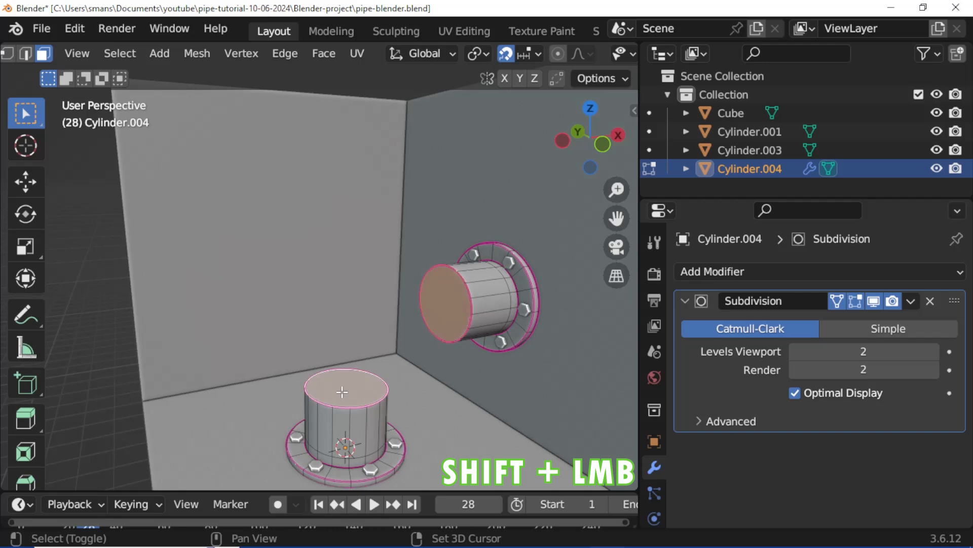
key(x)
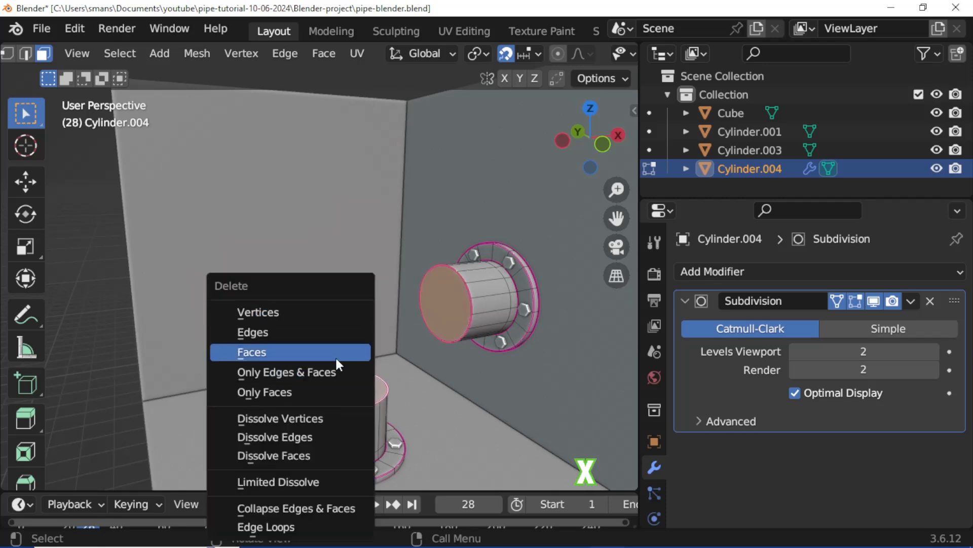
click(251, 352)
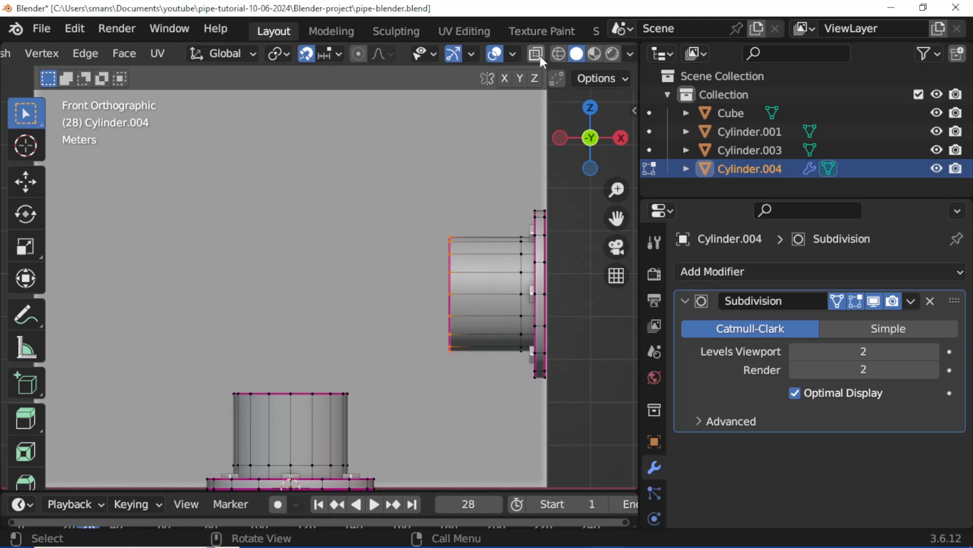
Extrude the wall pipe's end loop, shear it diagonal and lower it to the floor pipe
click(535, 54)
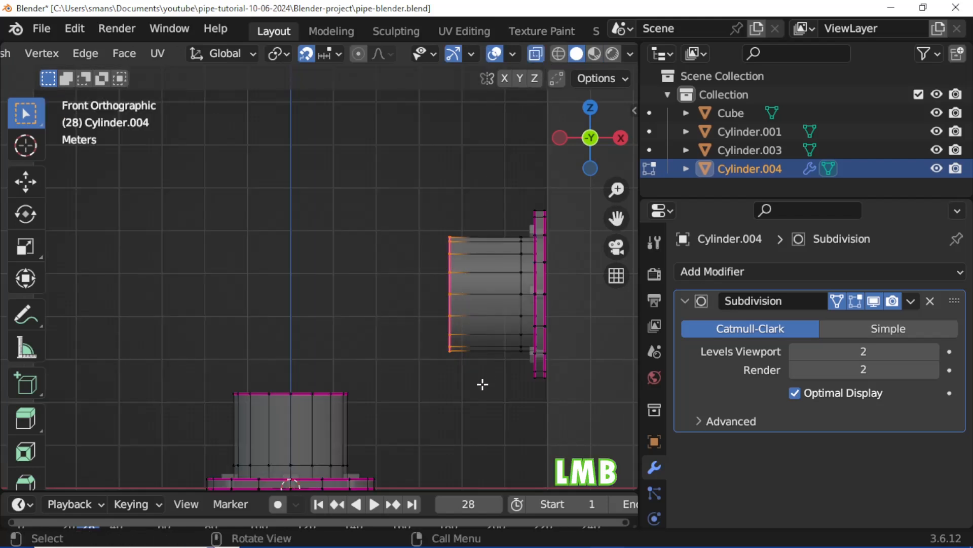
key(e)
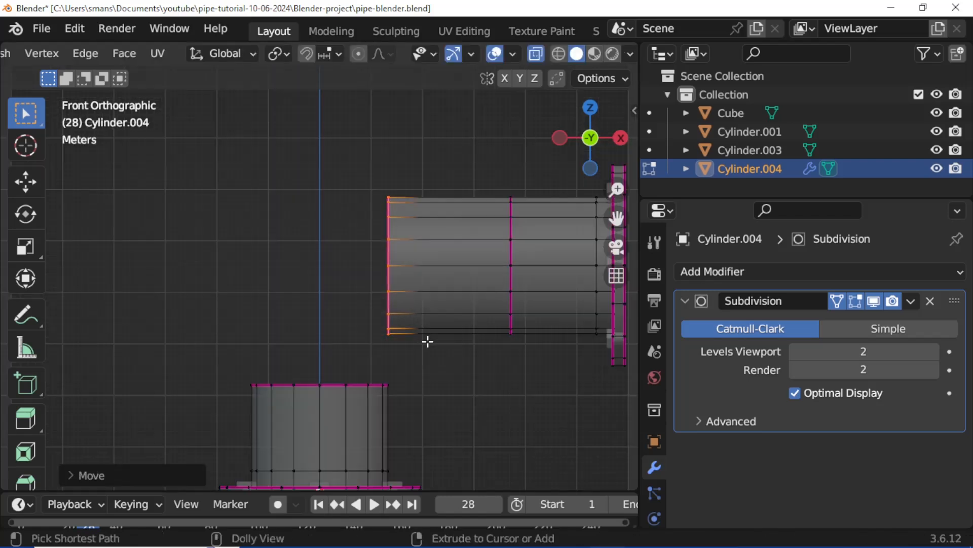
key(shift+ctrl+alt+s)
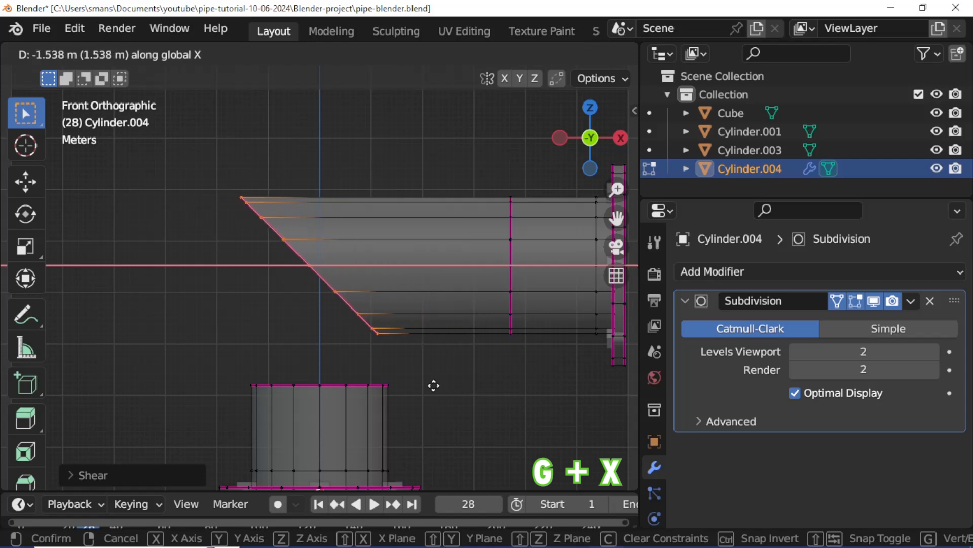
mouse_move(442, 389)
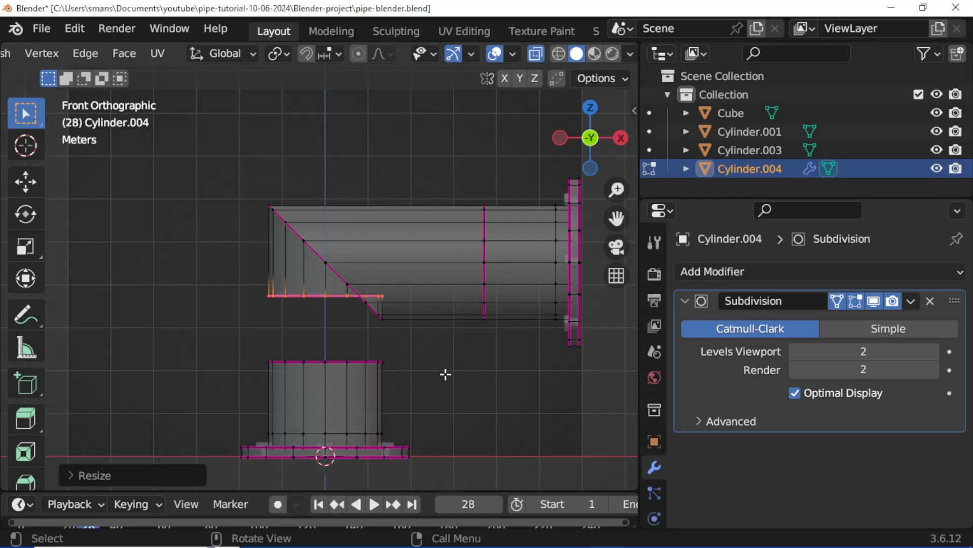
key(g)
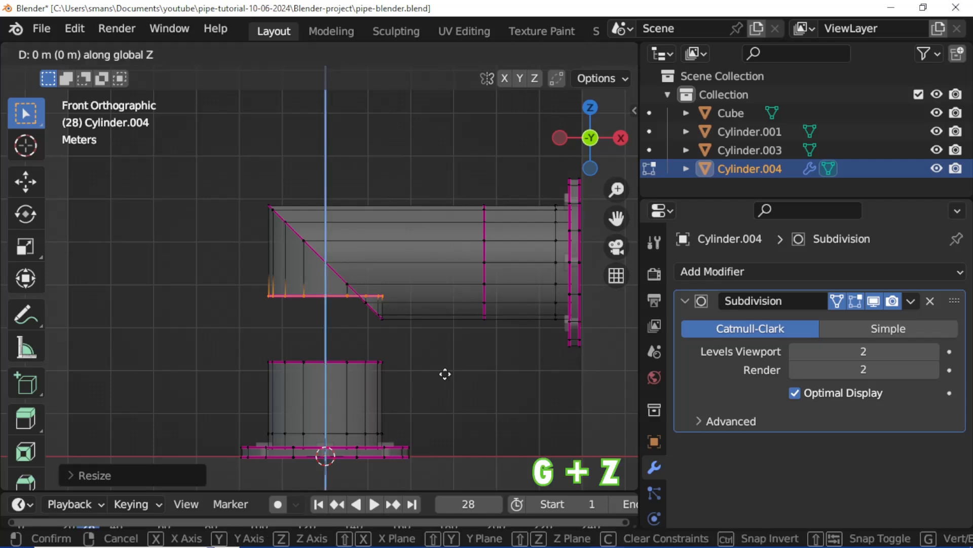
mouse_move(443, 428)
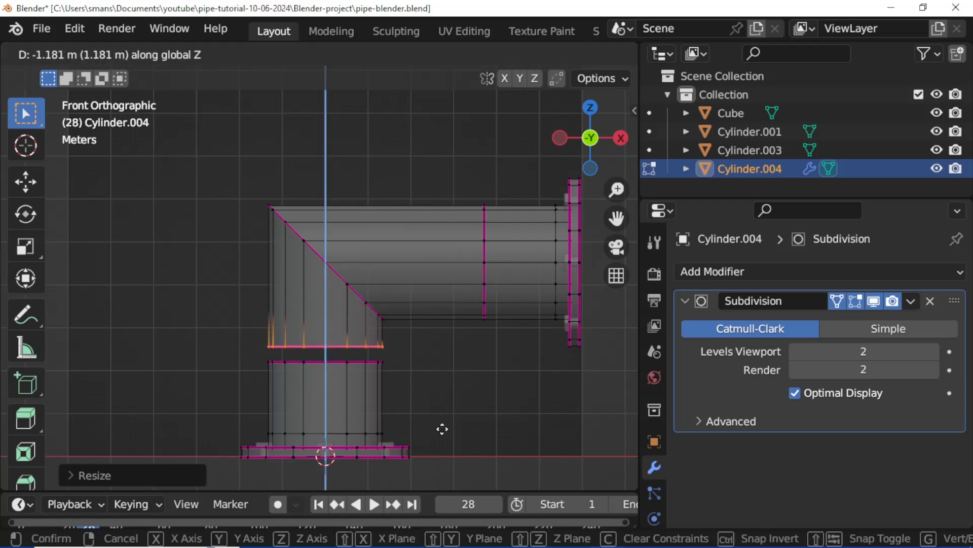
mouse_move(444, 438)
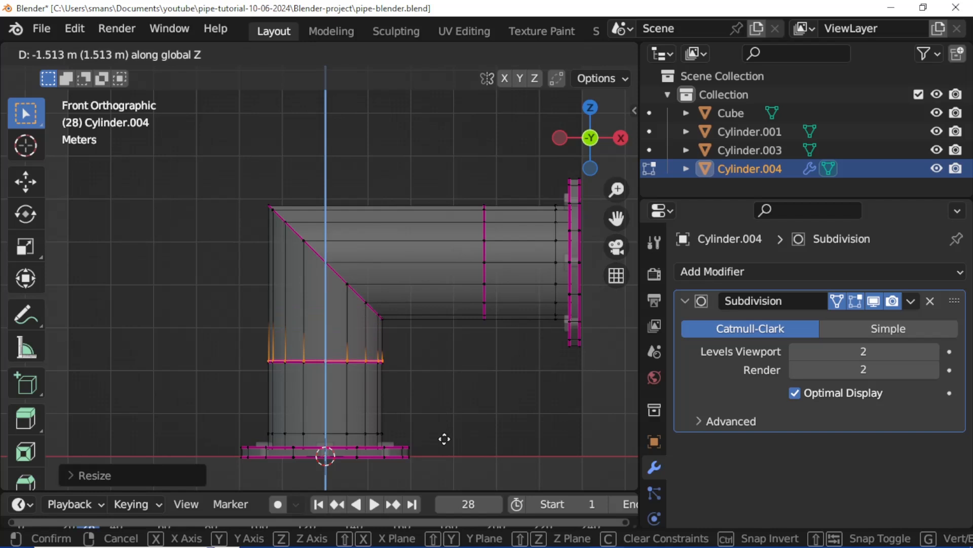
mouse_move(444, 439)
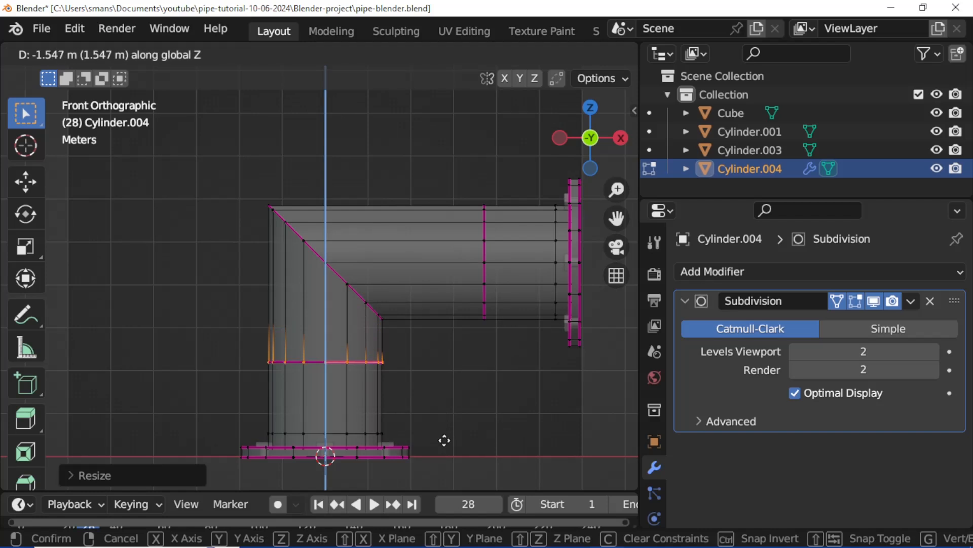
mouse_move(445, 440)
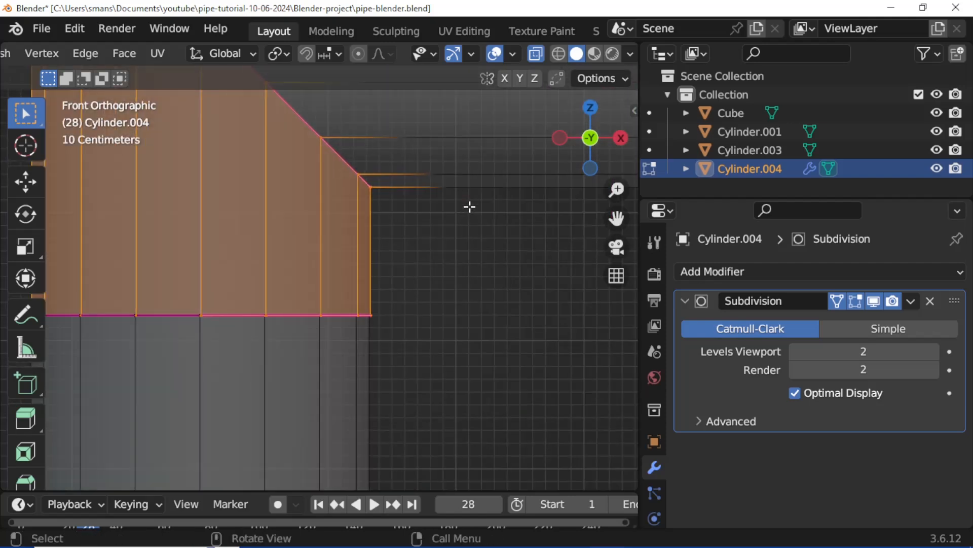
Align the lowered loop along X and merge the joint vertices By Distance into one elbow
scroll(down, 3)
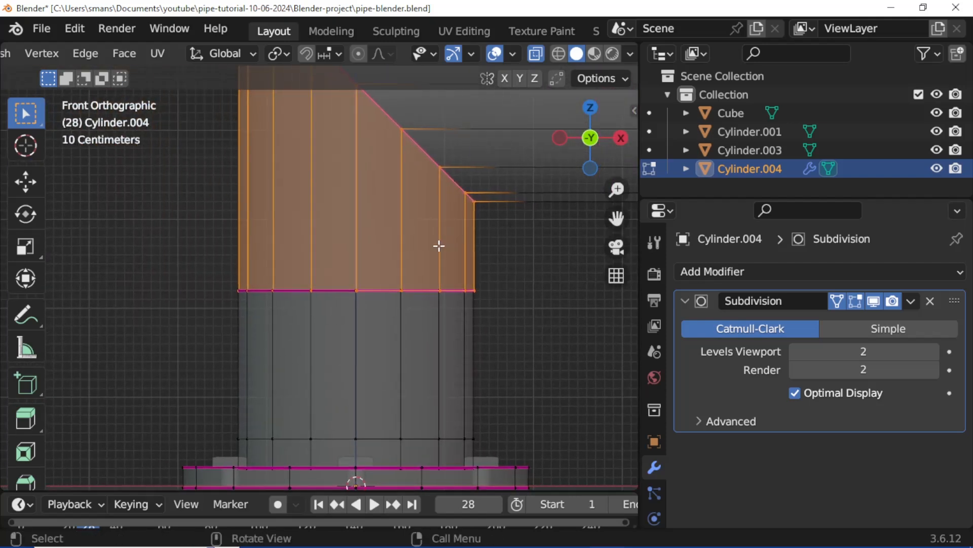
key(g)
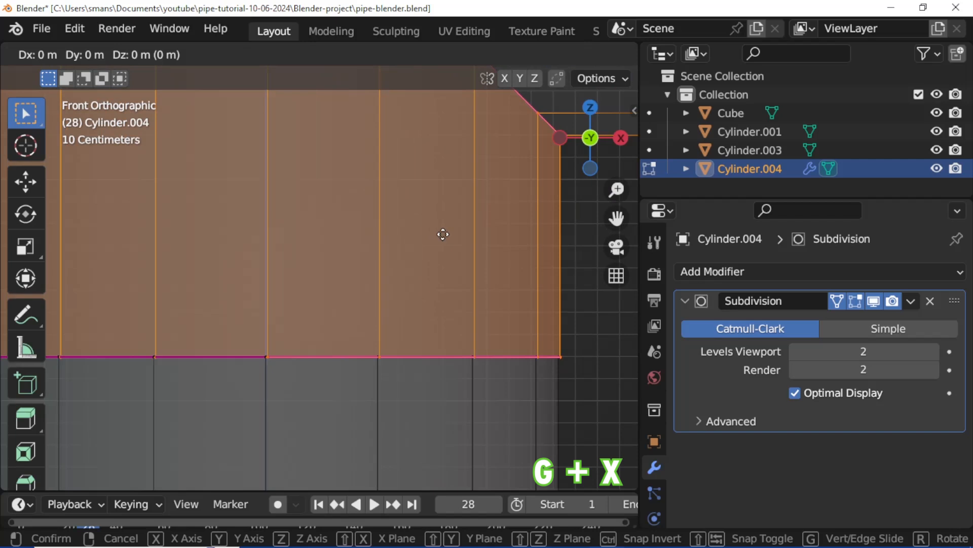
key(x)
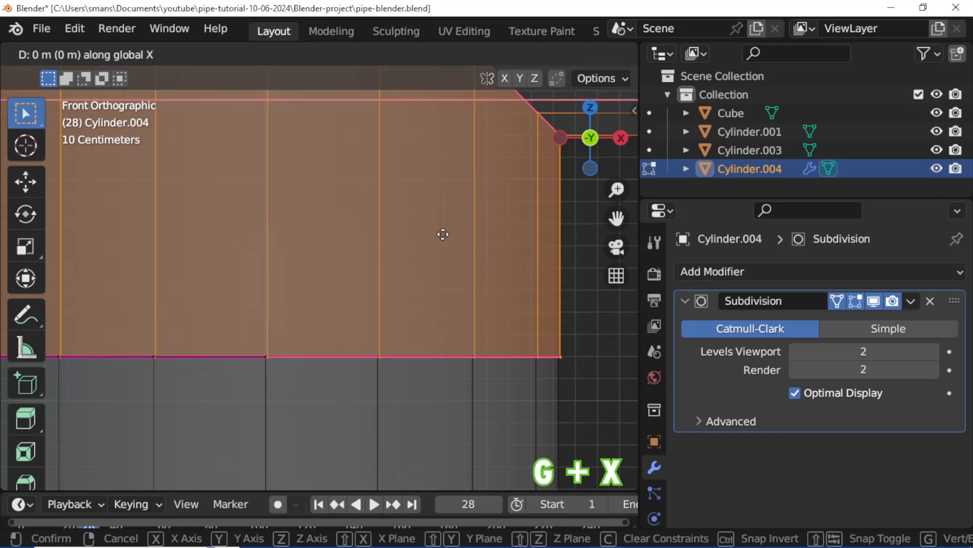
mouse_move(442, 235)
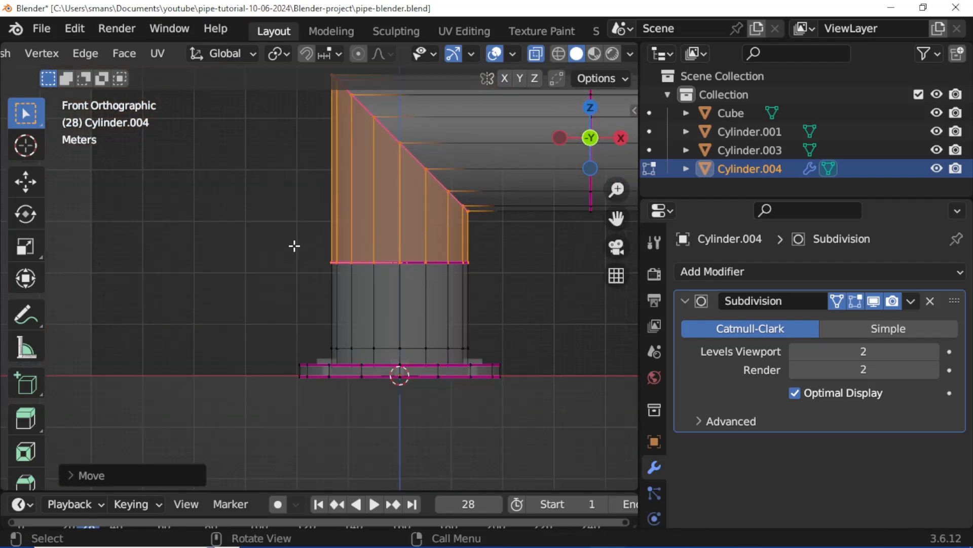
click(508, 276)
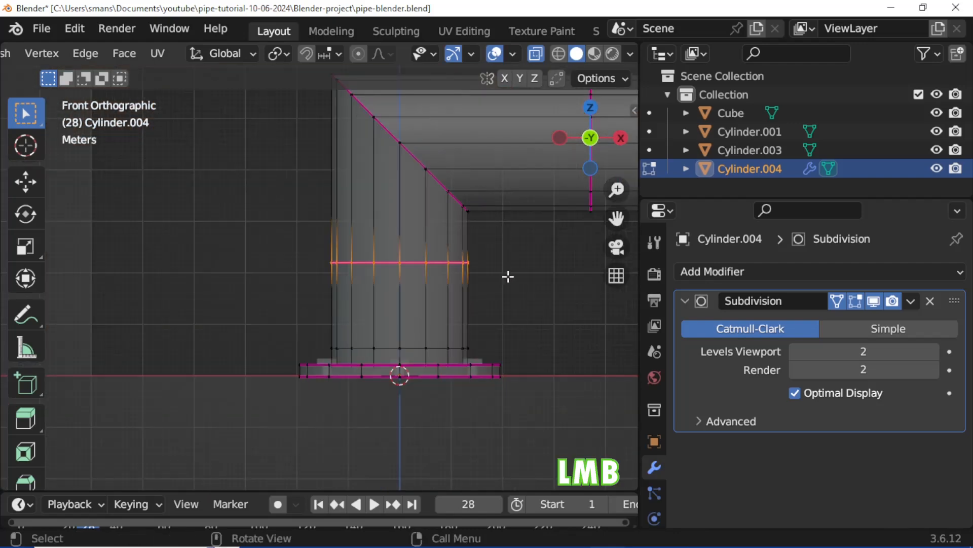
key(m)
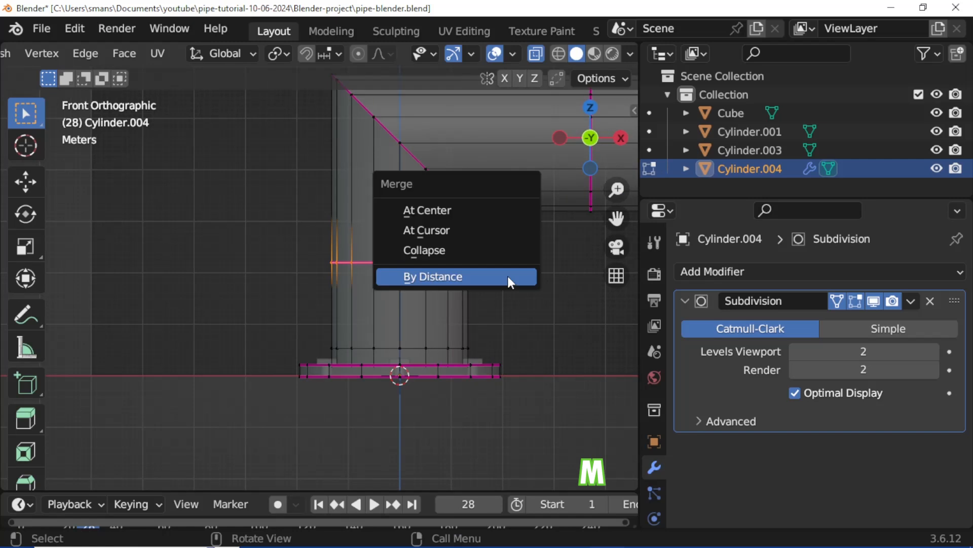
click(433, 276)
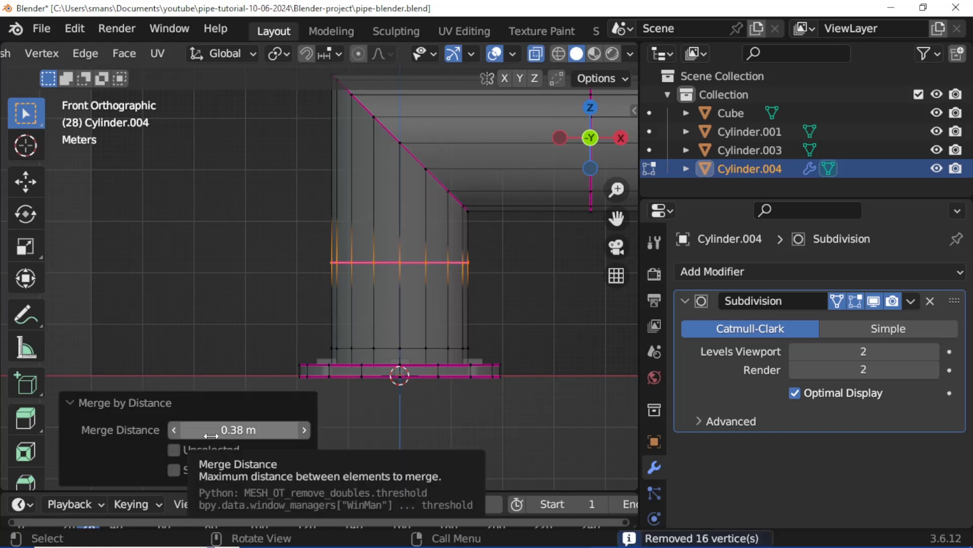
mouse_move(258, 419)
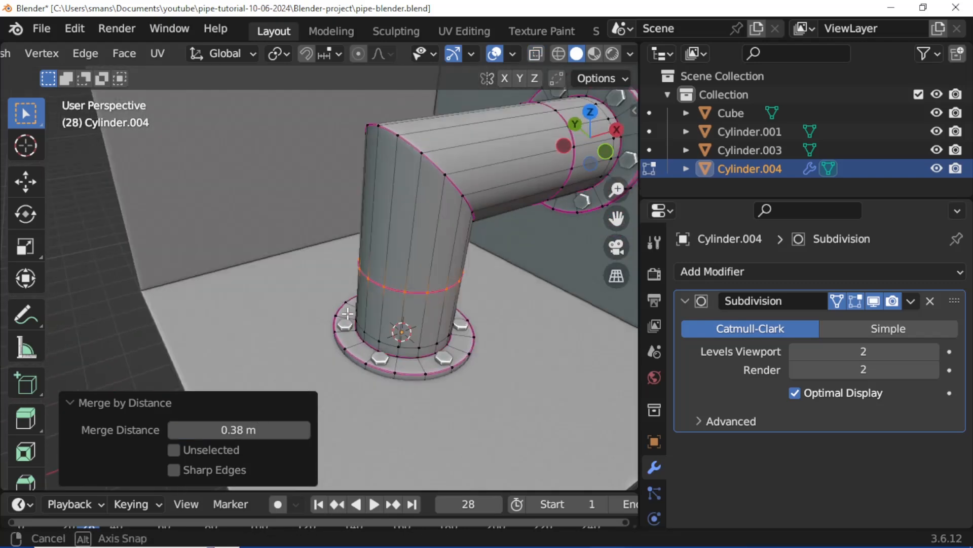
key(Tab)
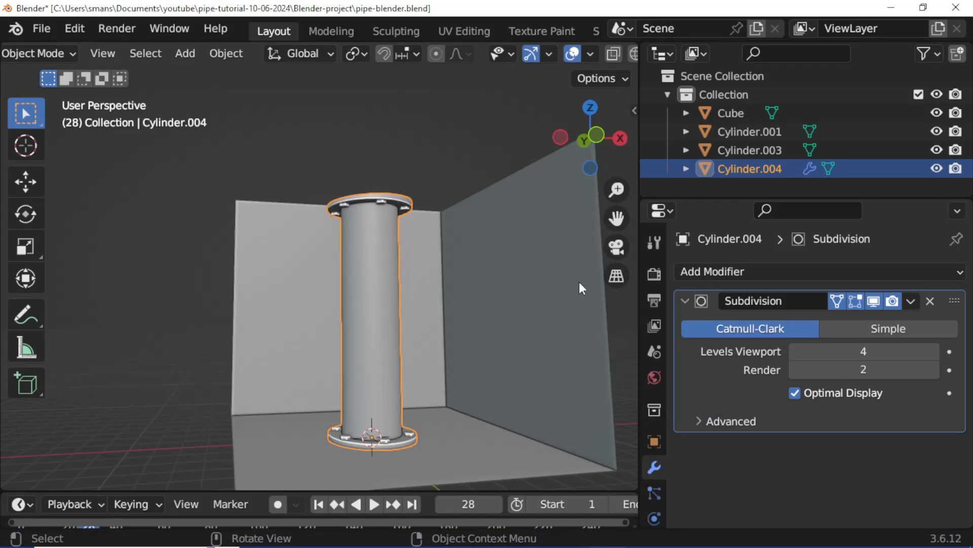
Add a Simple Deform modifier in Bend mode on the Y axis and enter a new angle
click(711, 271)
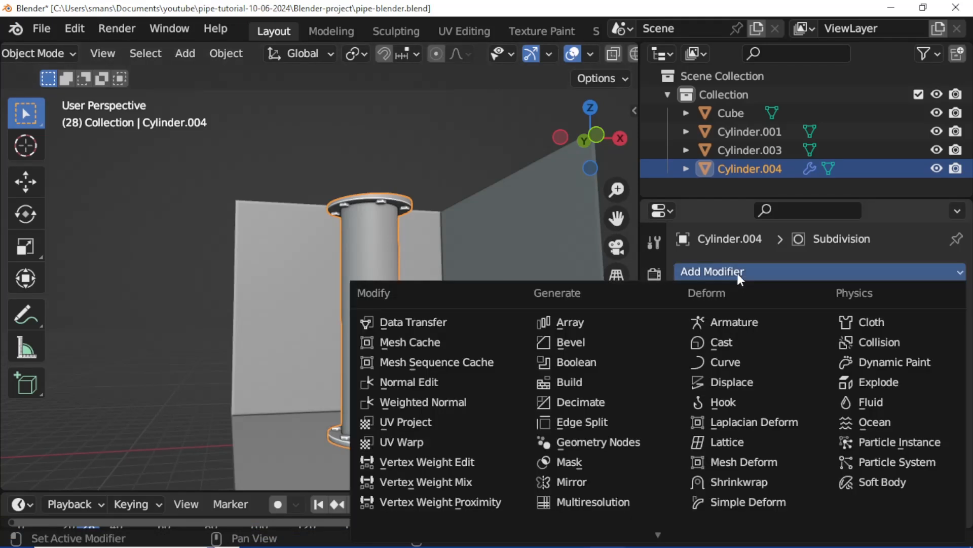
mouse_move(747, 502)
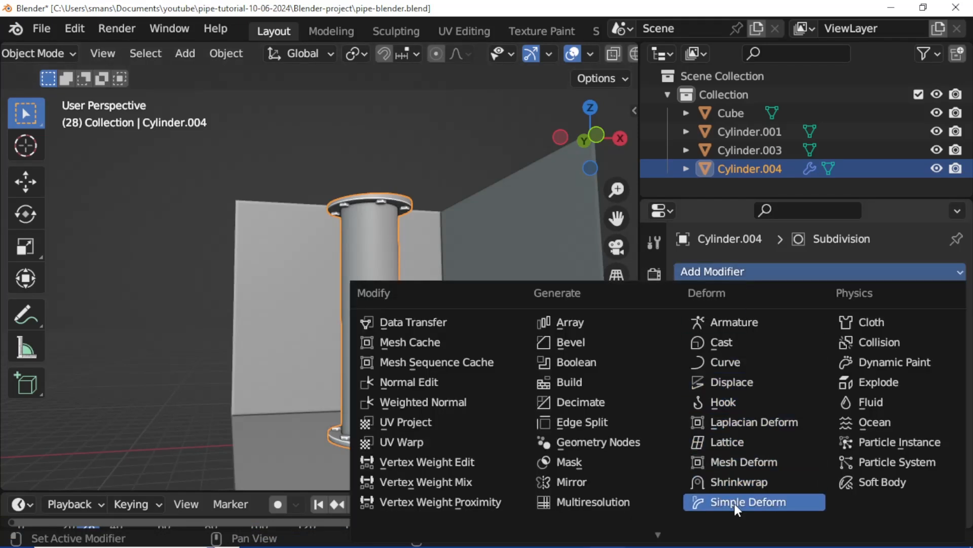
click(742, 501)
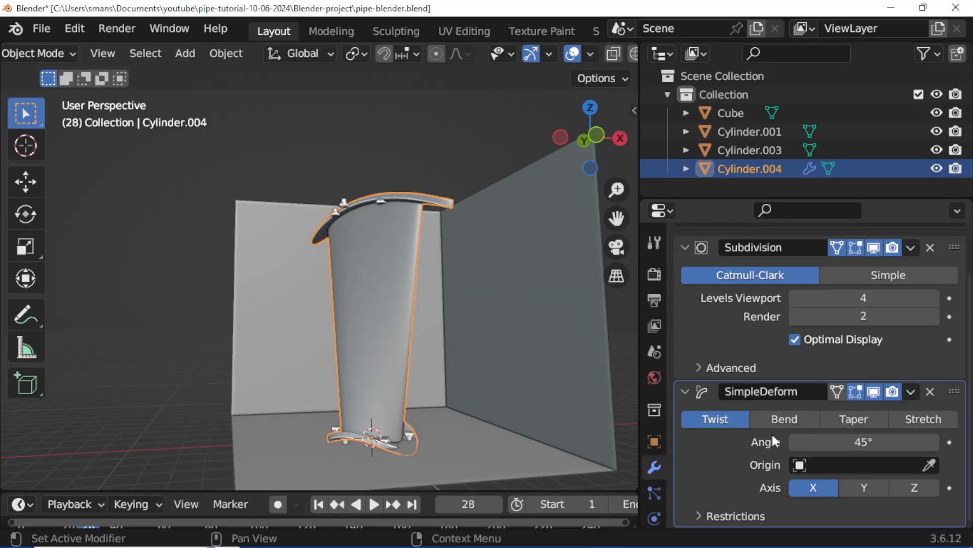
click(784, 418)
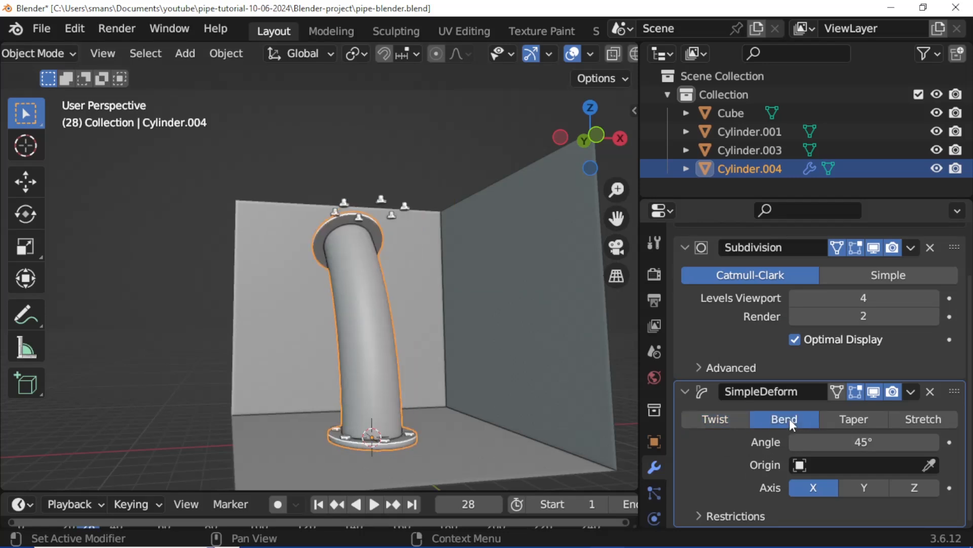
click(863, 487)
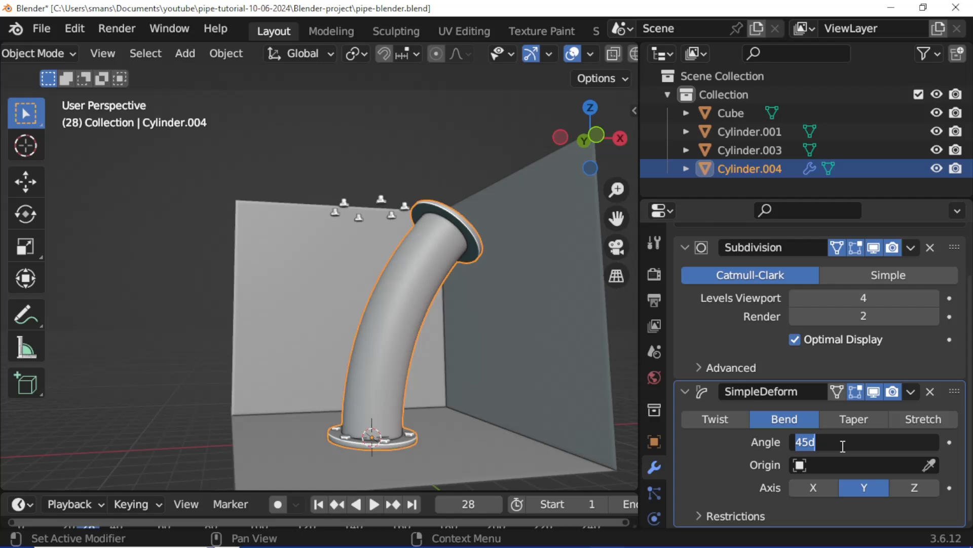
text(9)
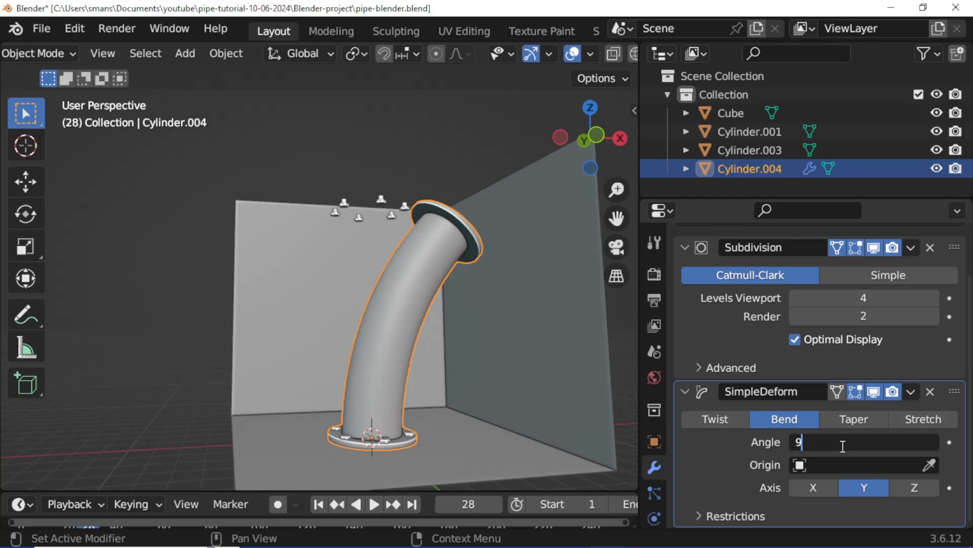